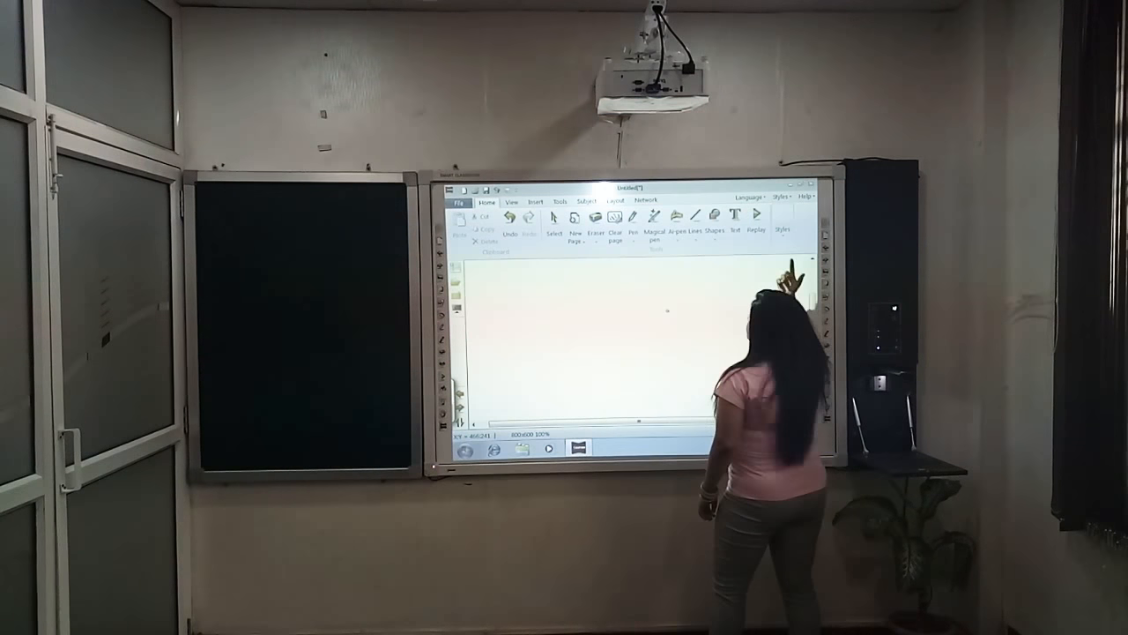
Choose a light purplish-blue shade as the pen ink colour and confirm it.
left_click(574, 218)
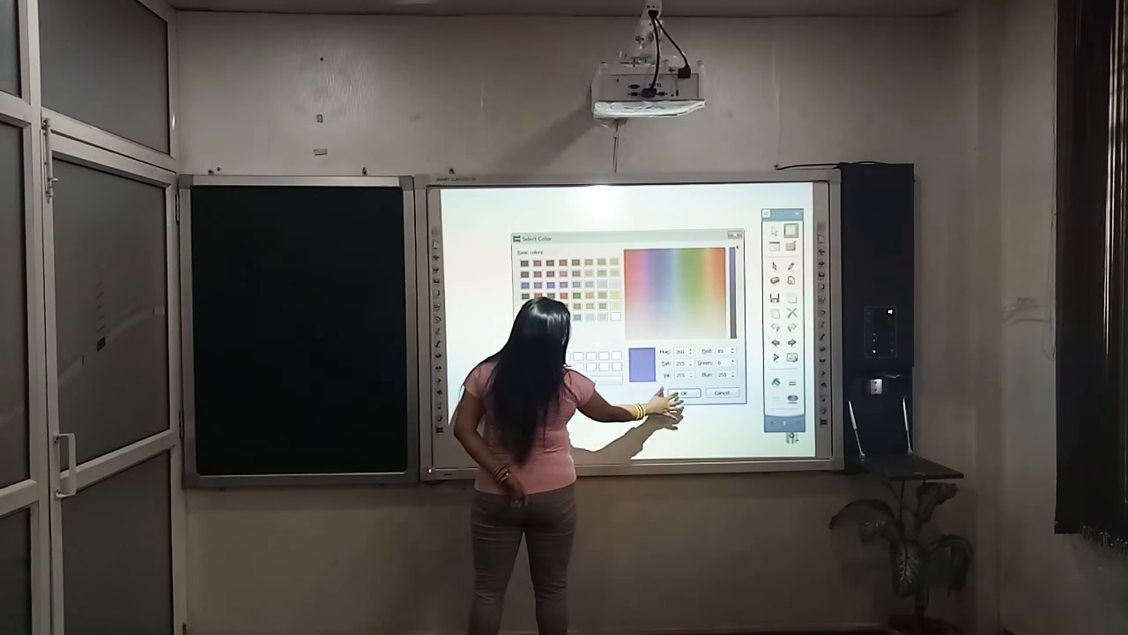
left_click(681, 392)
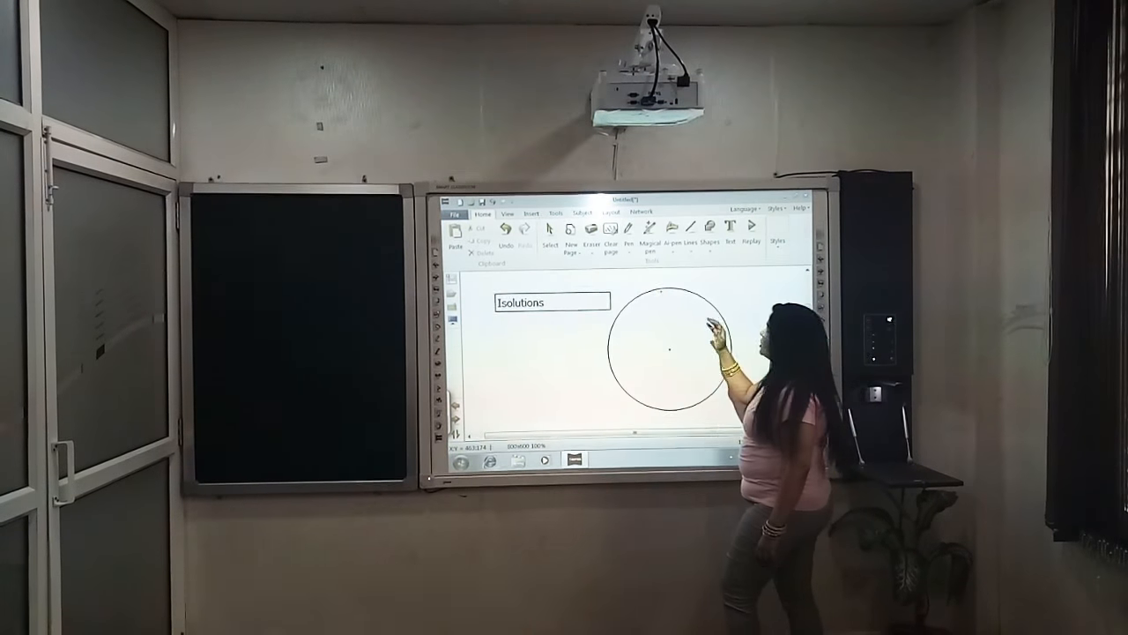
Select the circle drawn beside the Isolutions text box.
left_click(717, 226)
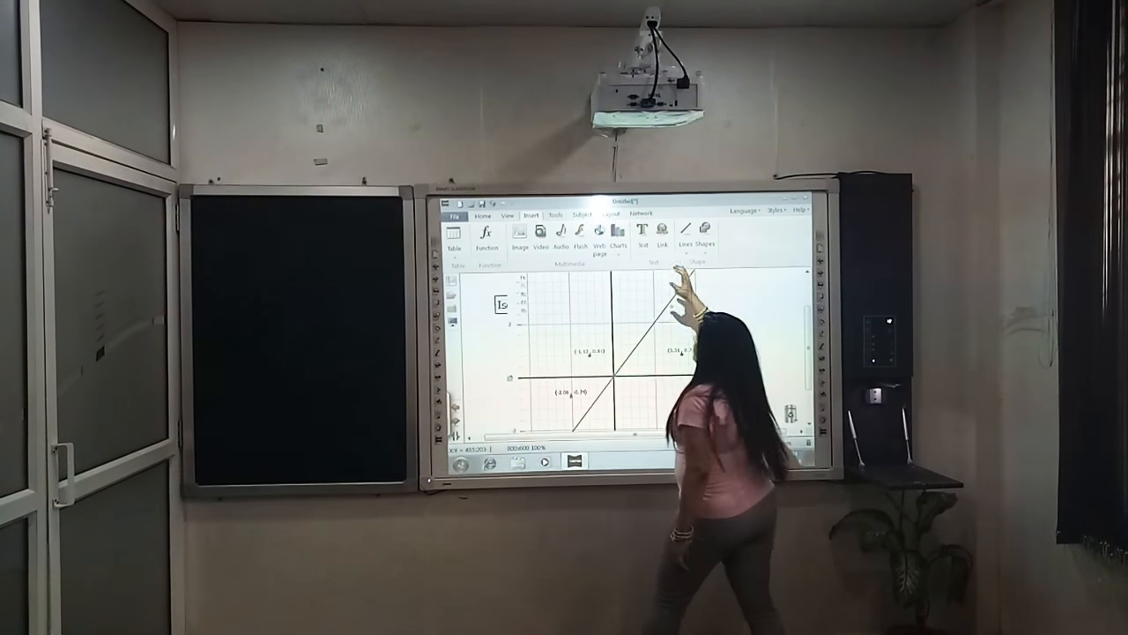
Insert a function graph showing a straight line with labelled points.
left_click(554, 214)
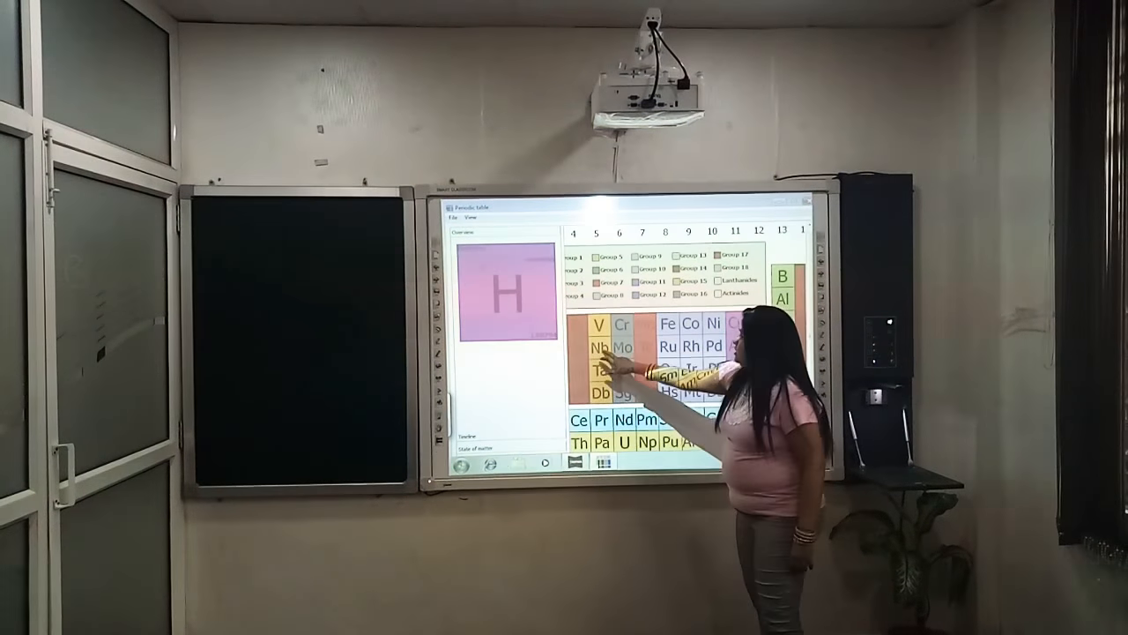
Inspect a transition metal element's details in the periodic table.
left_click(600, 366)
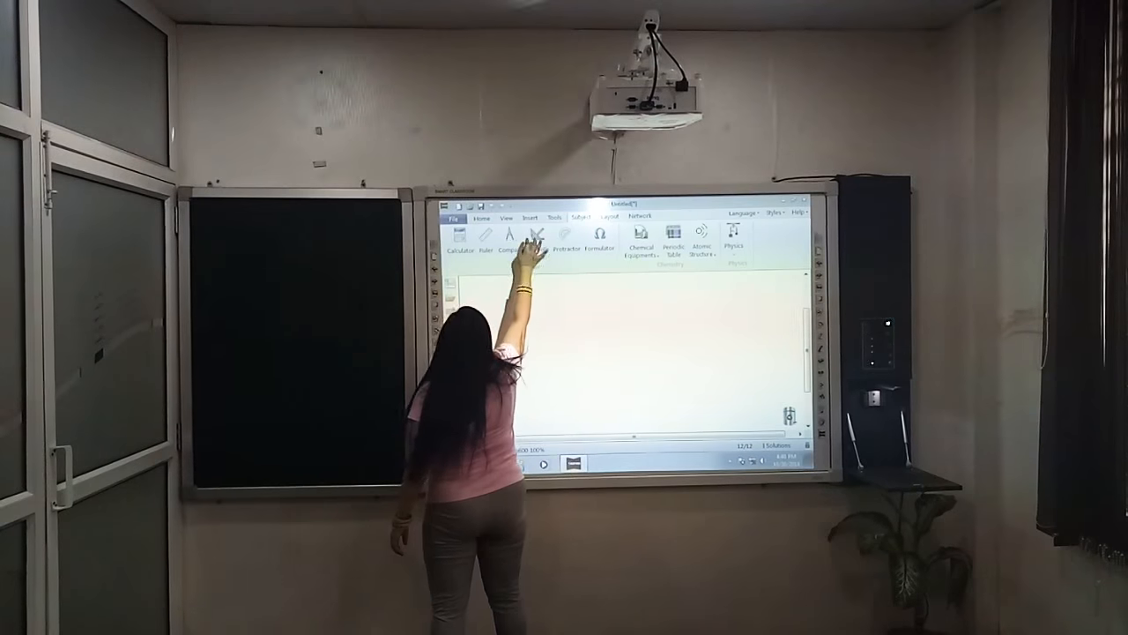
left_click(511, 238)
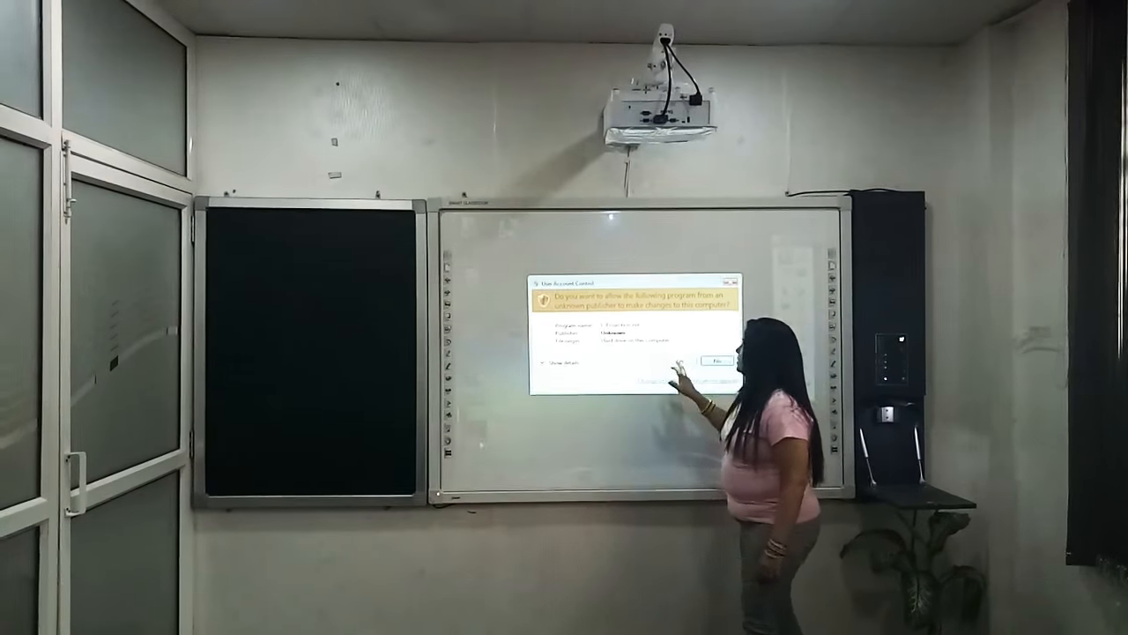
Approve the User Account Control prompt so the iSolutions logo appears on the desktop.
left_click(712, 360)
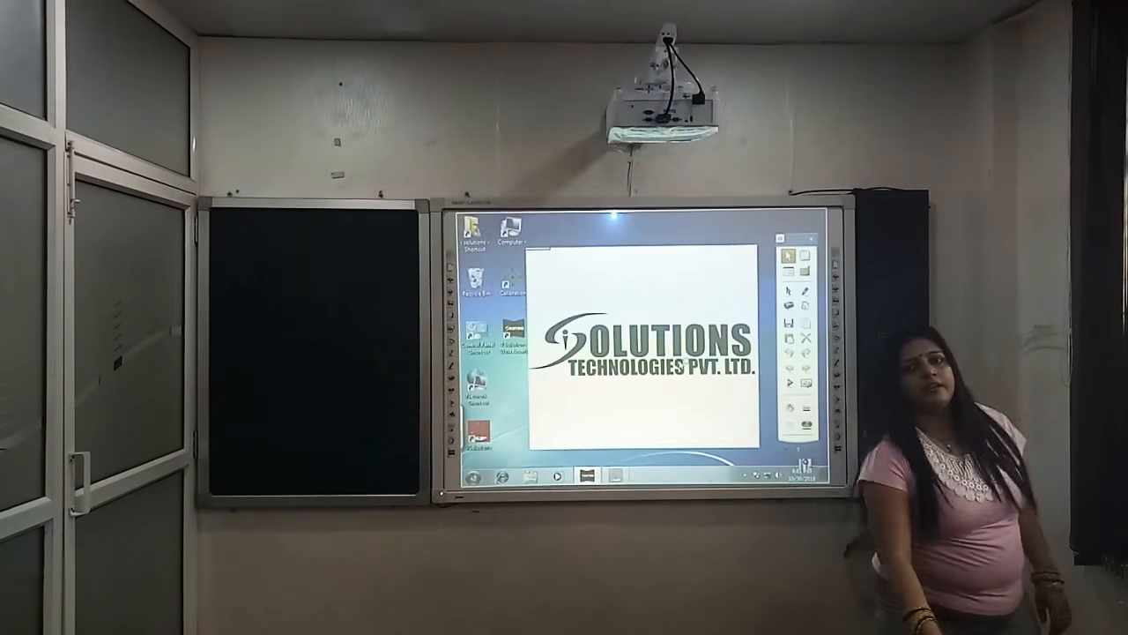